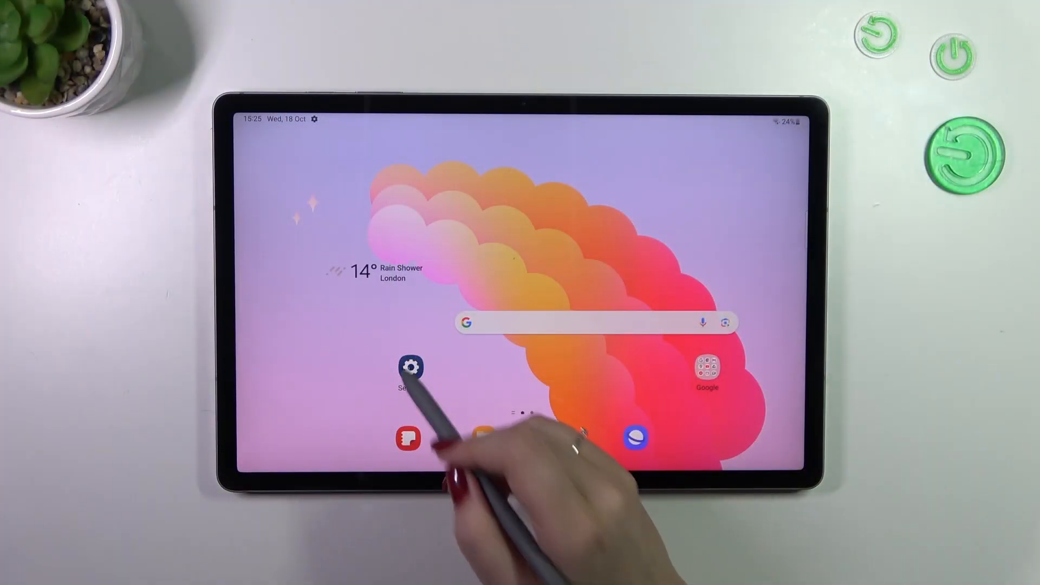
- Reach Accounts and backup inside the tablet's Settings app
left_click(412, 367)
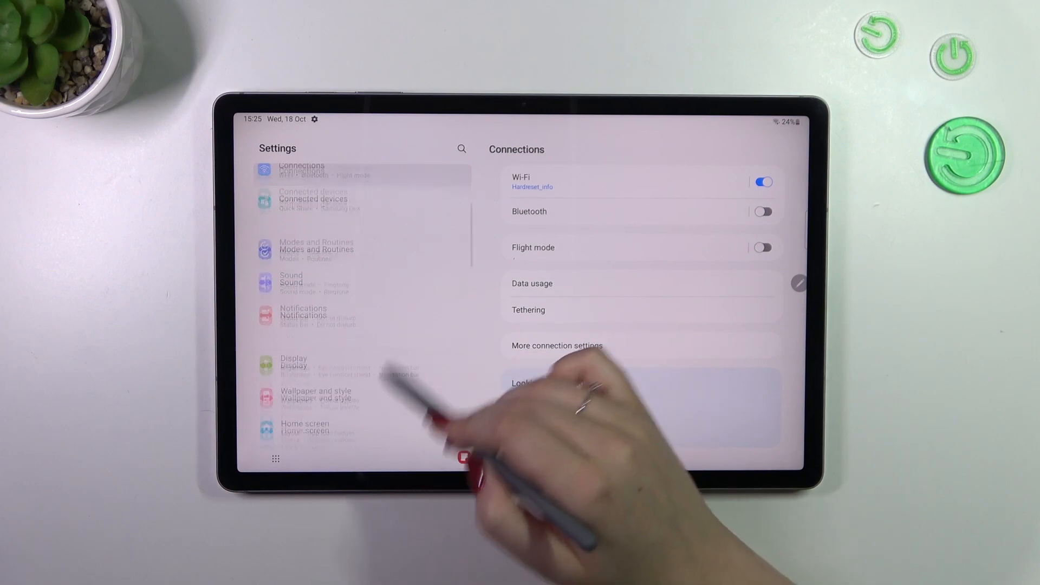
scroll("down", 3)
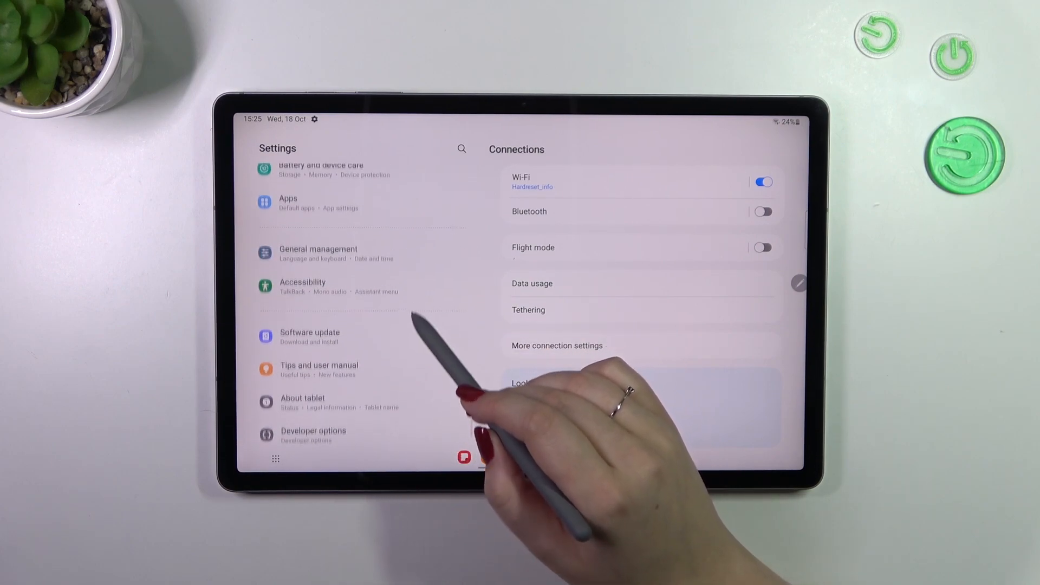
scroll("down", 3)
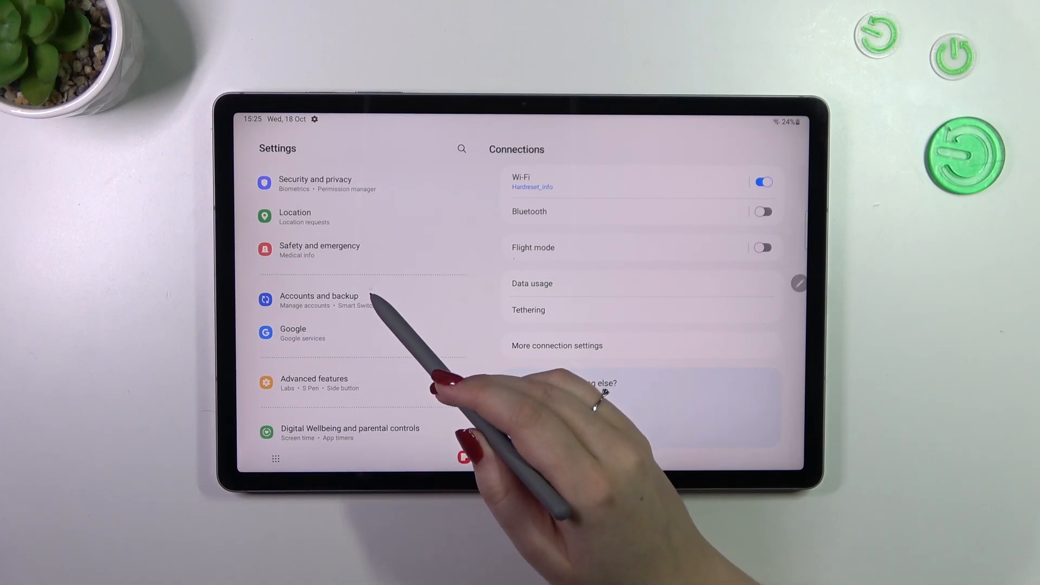
left_click(319, 299)
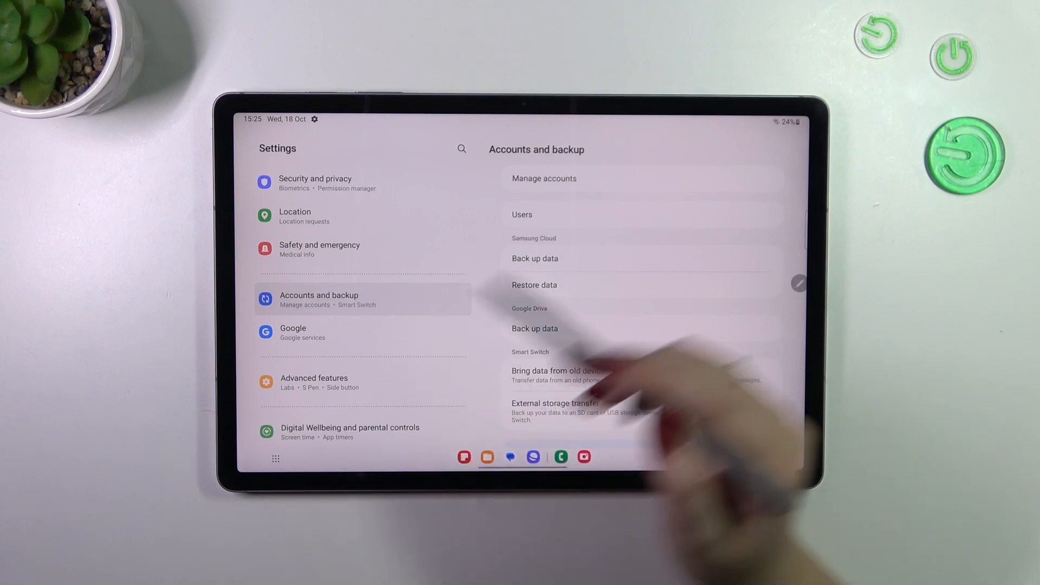
- From Manage accounts, add a new account and choose Google, landing on the sign-in page
left_click(543, 177)
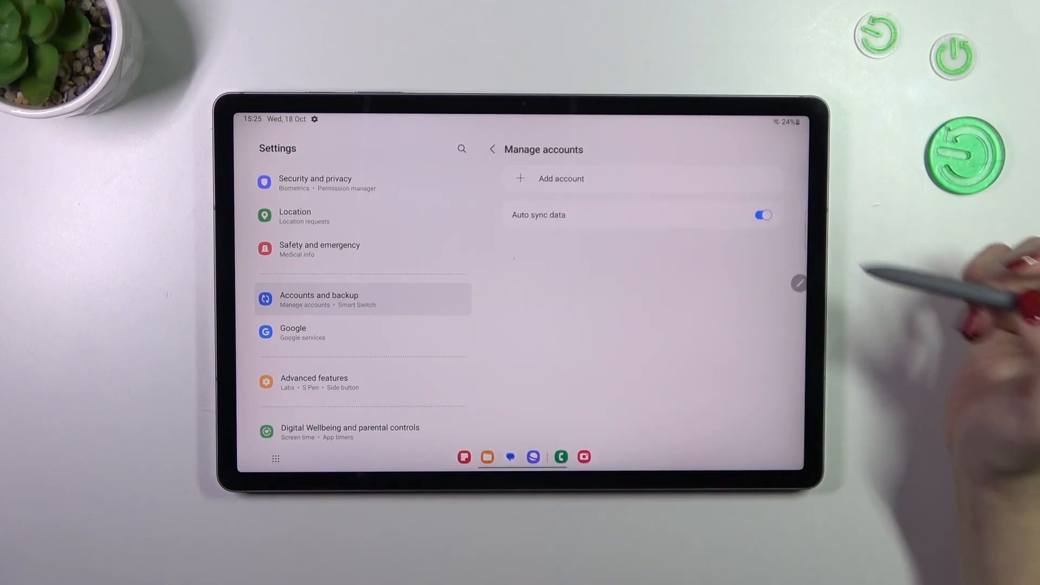
left_click(559, 177)
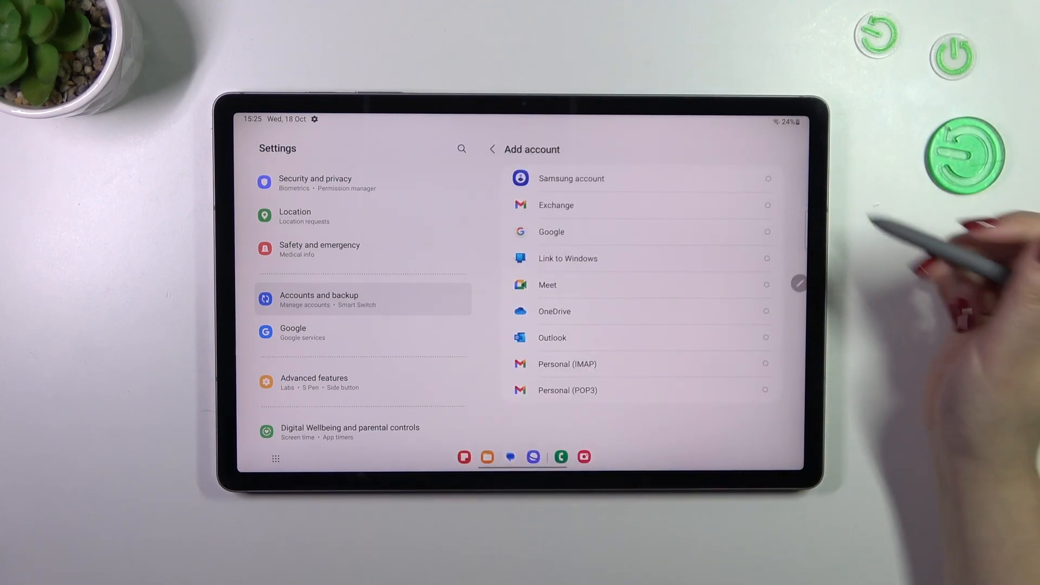
left_click(571, 178)
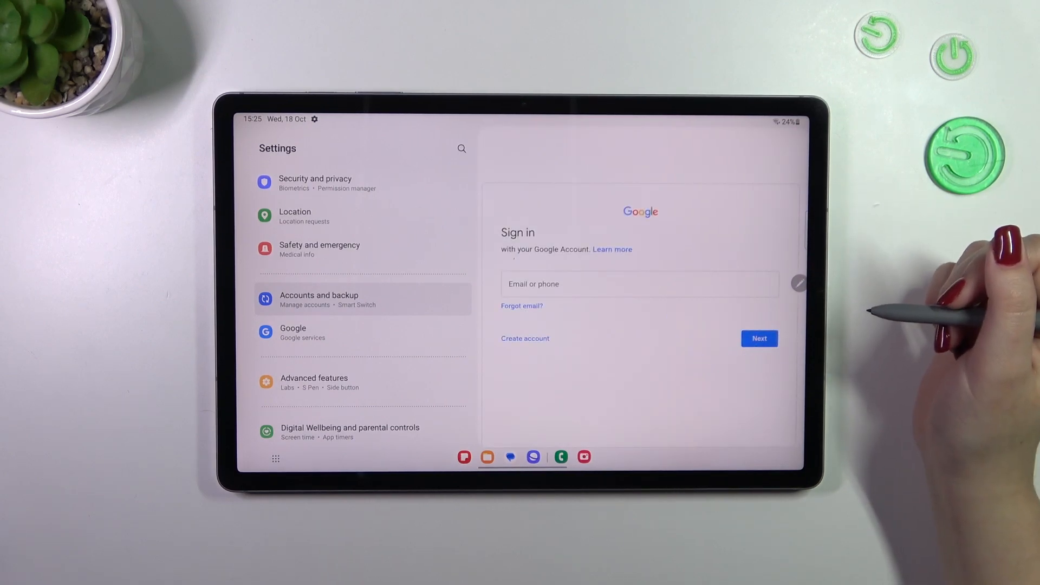
mouse_move(962, 299)
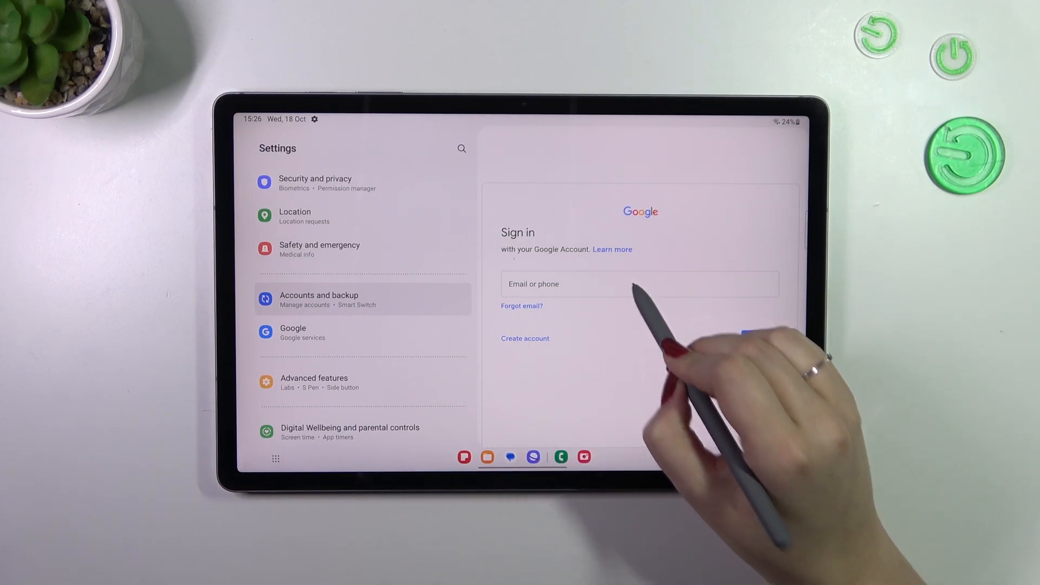
- Handwrite the account email ('reset', 'info') in the Email or phone field and continue to the password step
left_click(640, 284)
type("hard")
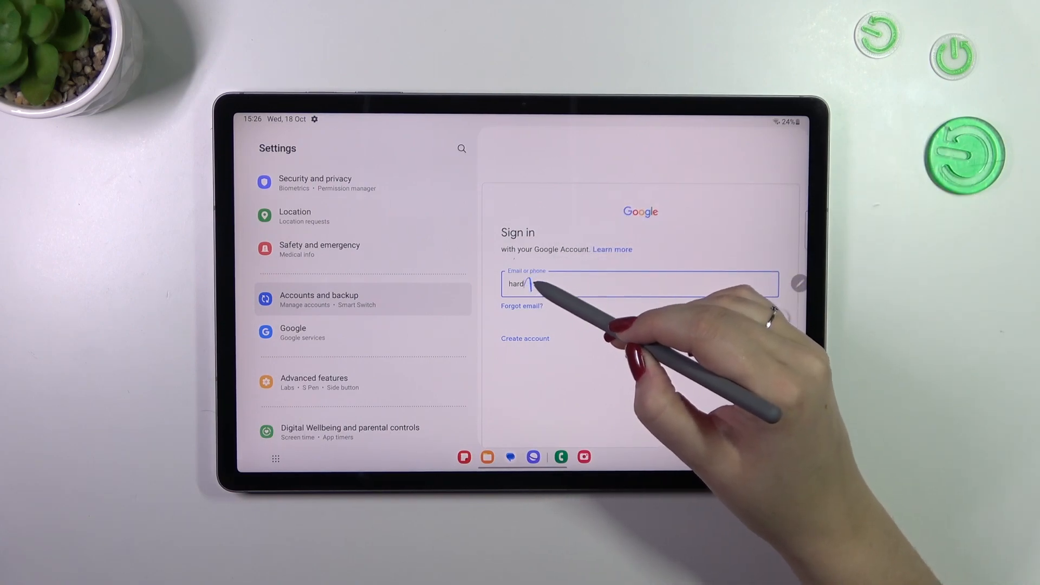
type("reset")
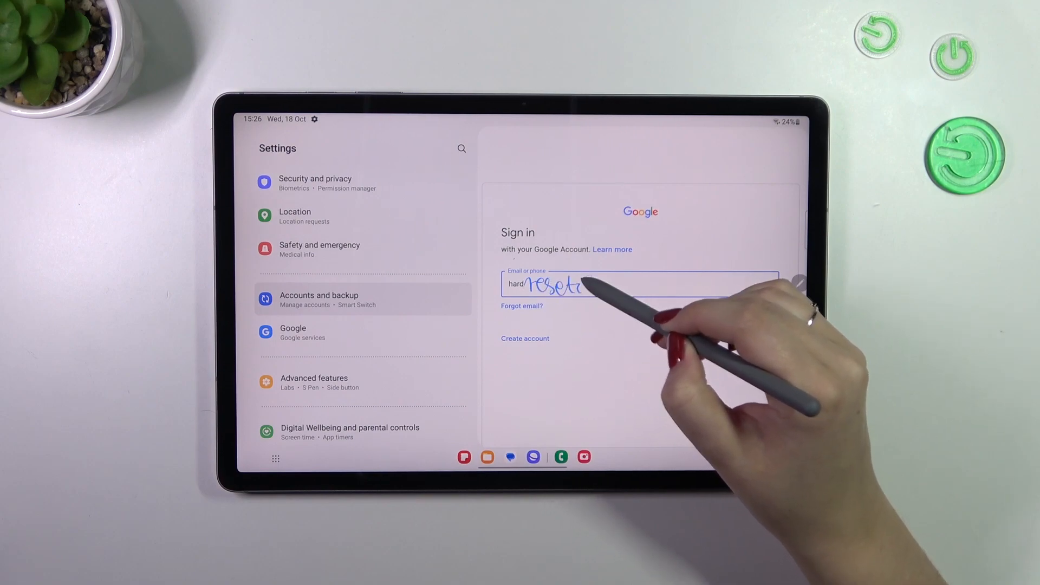
type("infofo")
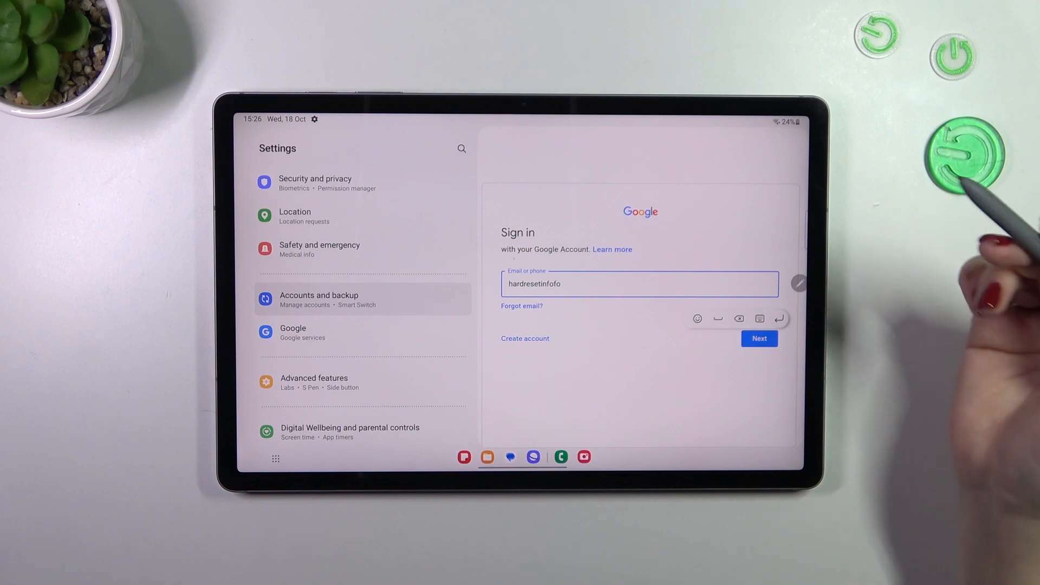
left_click(758, 338)
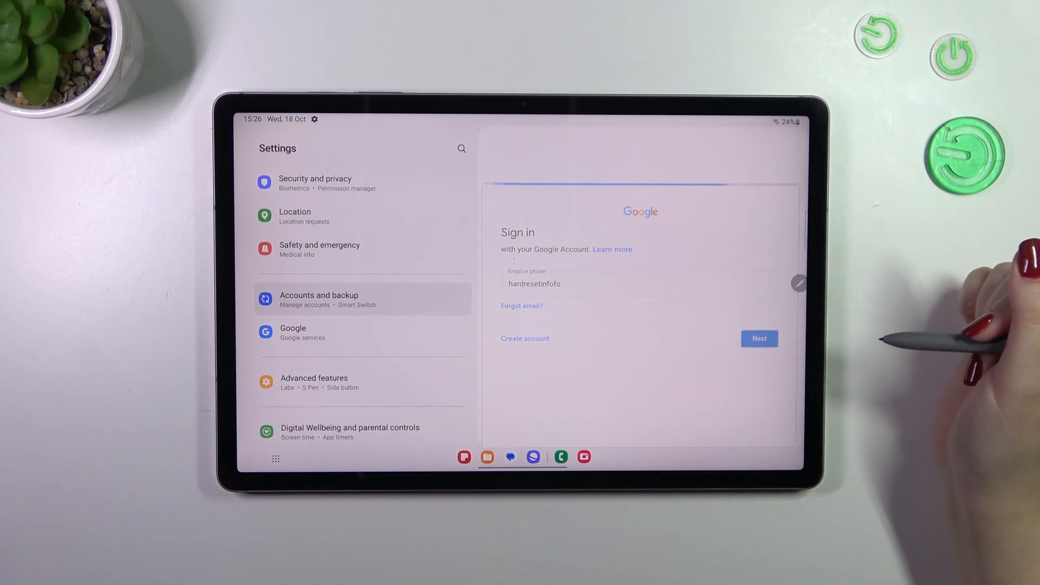
- Enter the account password and submit it to sign in
left_click(758, 338)
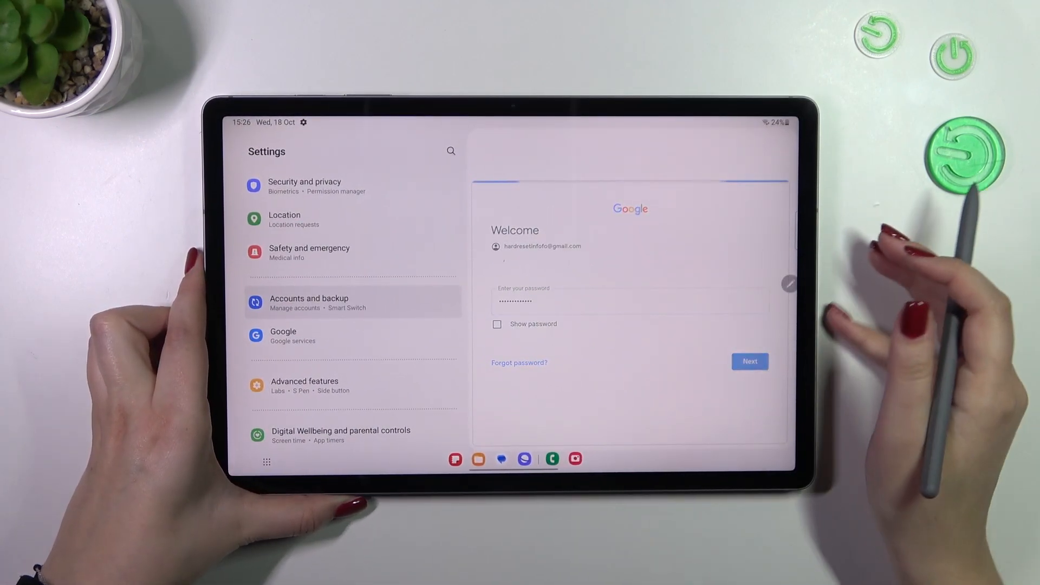
left_click(750, 361)
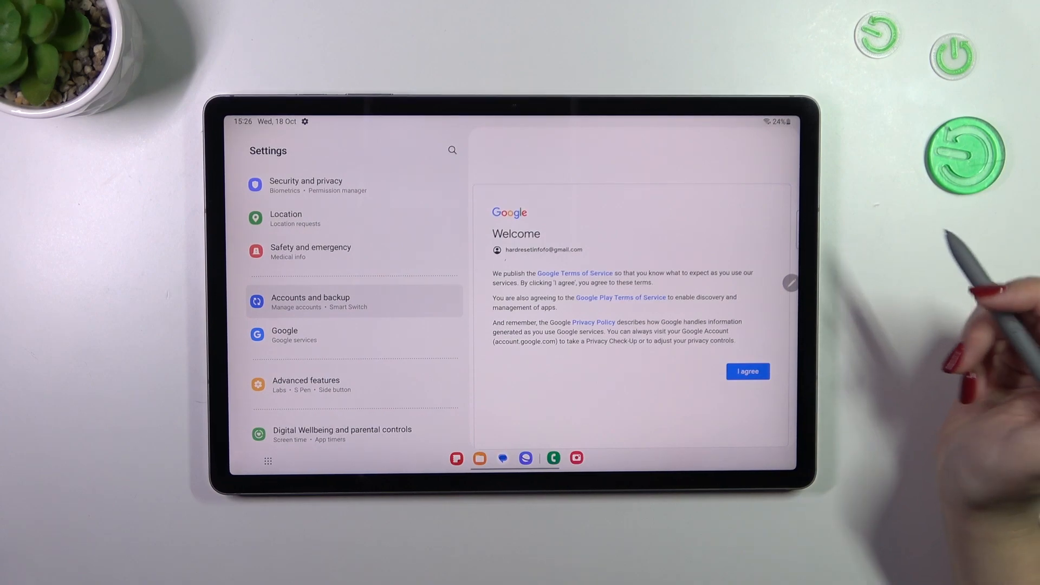
- Review the Google Privacy Policy and agree to Google's terms of service
left_click(592, 321)
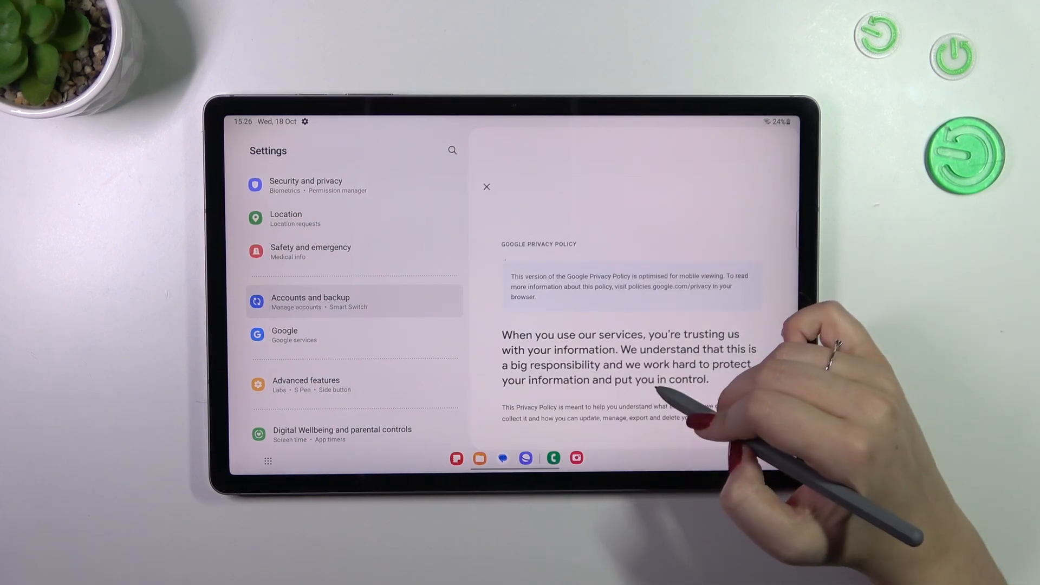
scroll("down", 3)
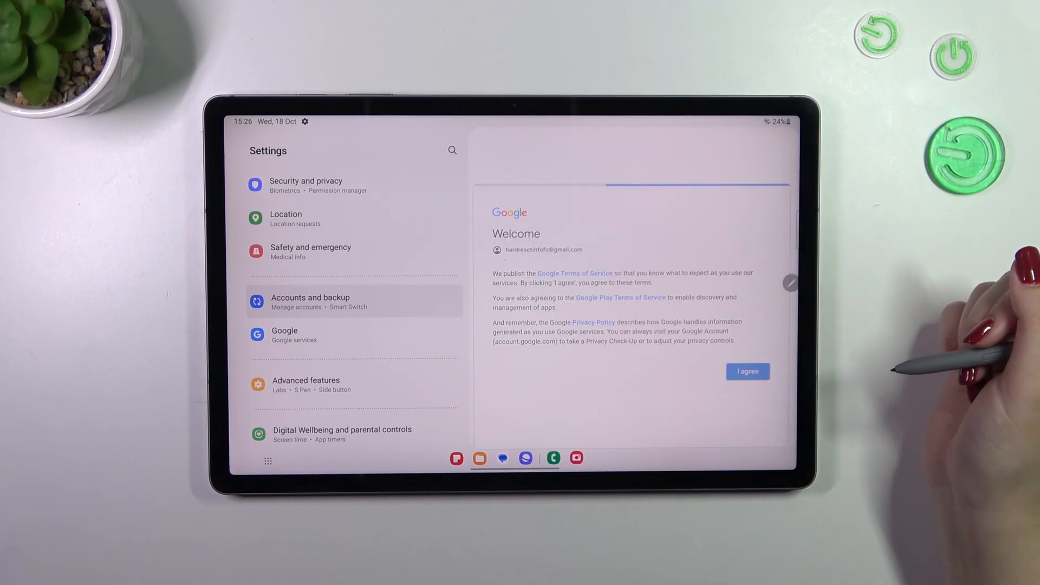
left_click(747, 372)
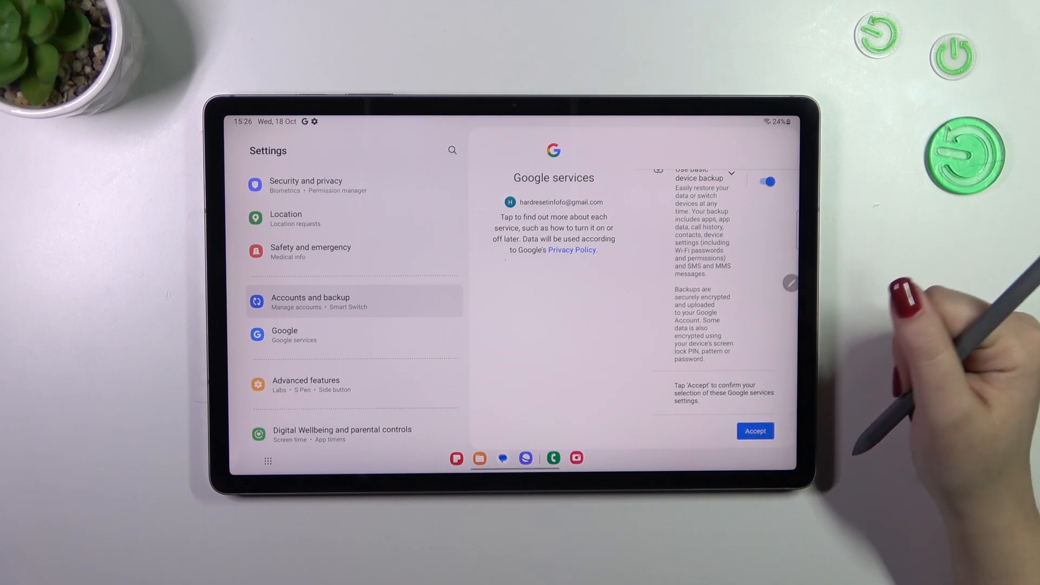
- Accept Google services, remove the newly added Google account, and return to the home screen
left_click(755, 432)
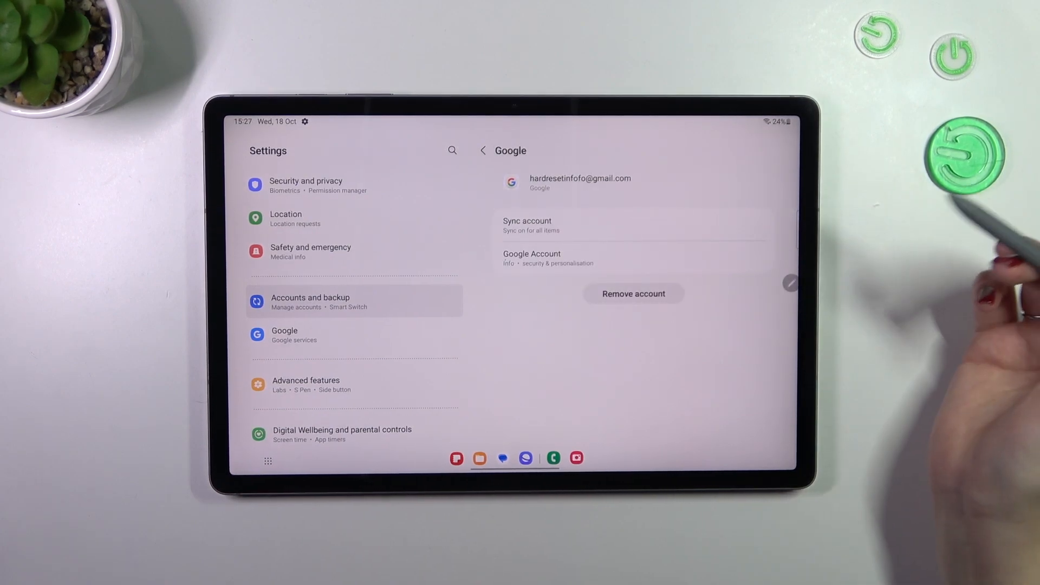
left_click(632, 294)
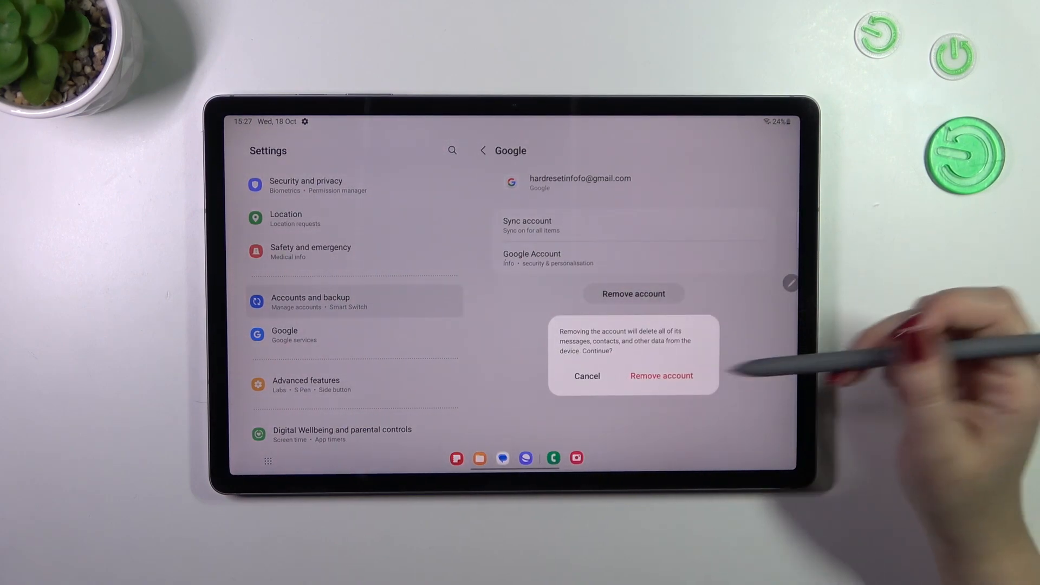
left_click(660, 376)
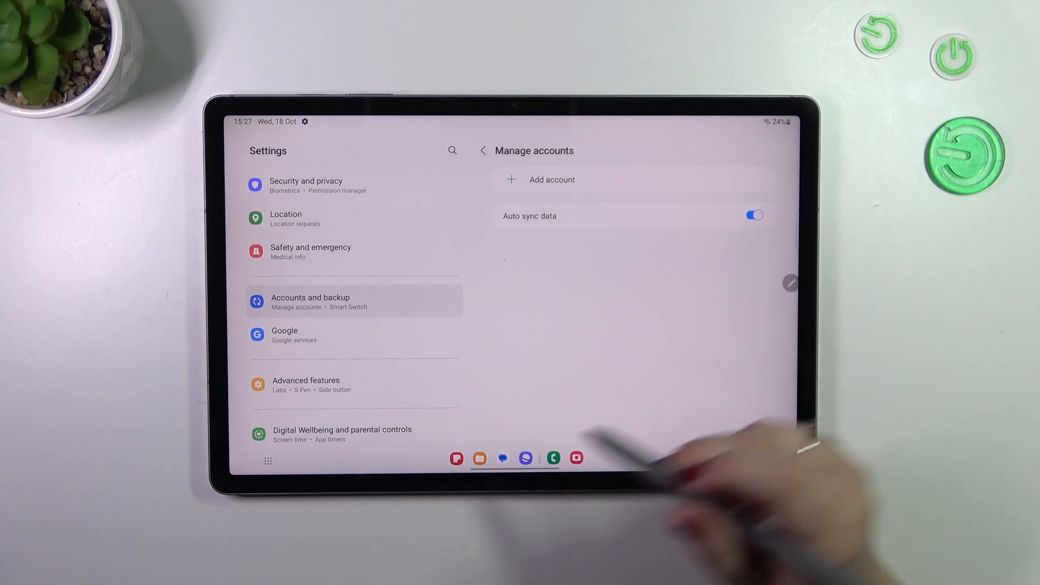
key("home")
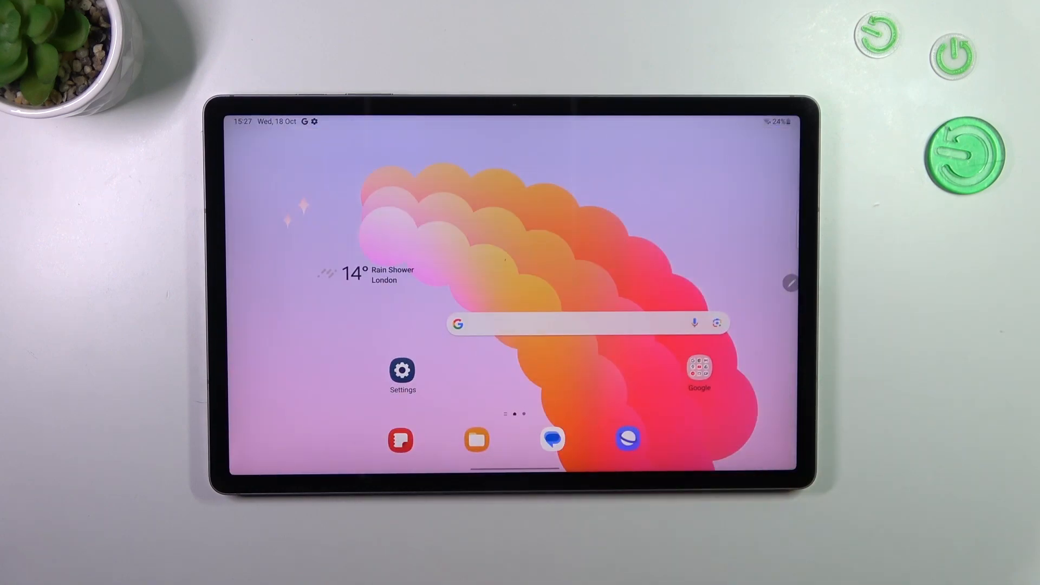